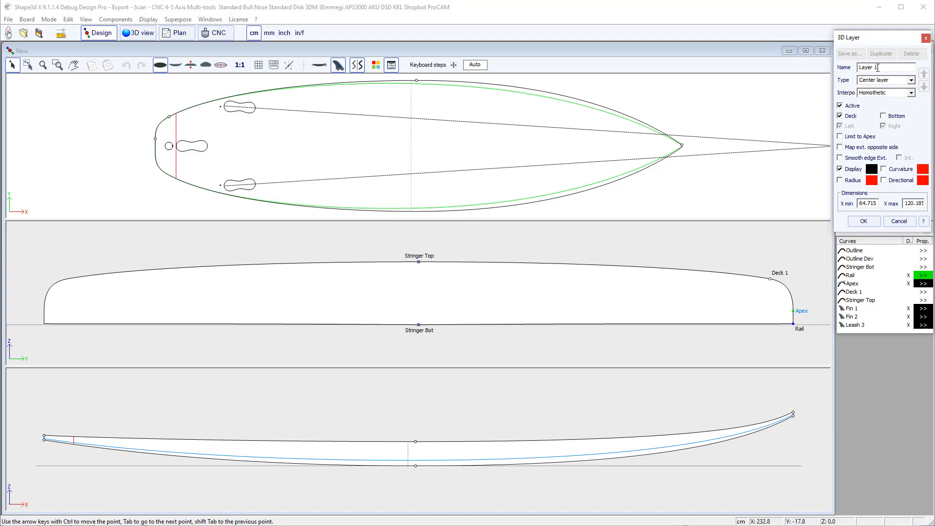
Step: Name the new bottom 3D layer 'Channels'
type("Channels")
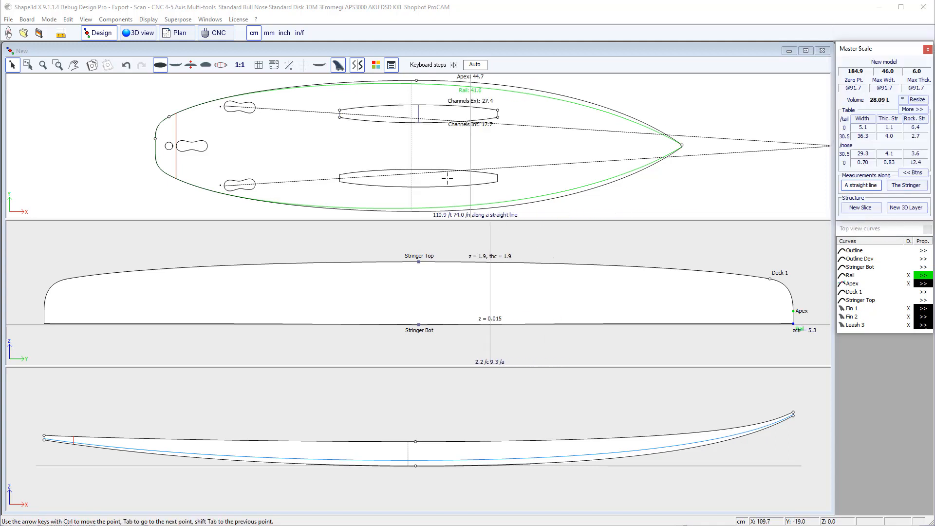
left_click(495, 111)
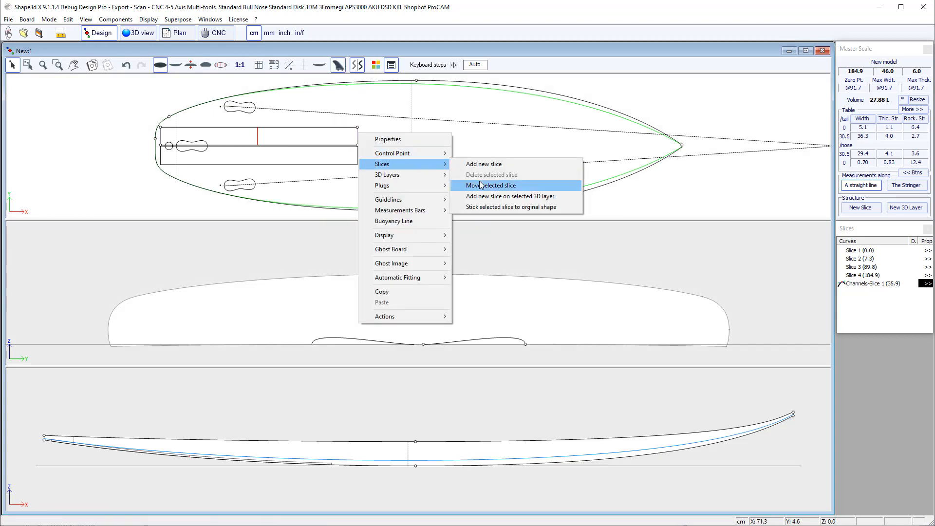
mouse_move(484, 196)
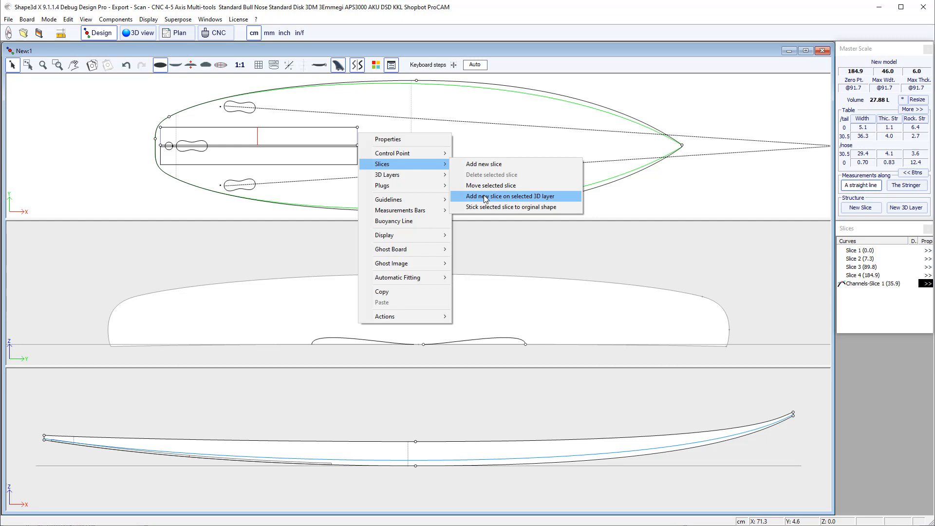
Step: Add a new slice on the Channels 3D layer near the tail via the Slices menu
left_click(508, 196)
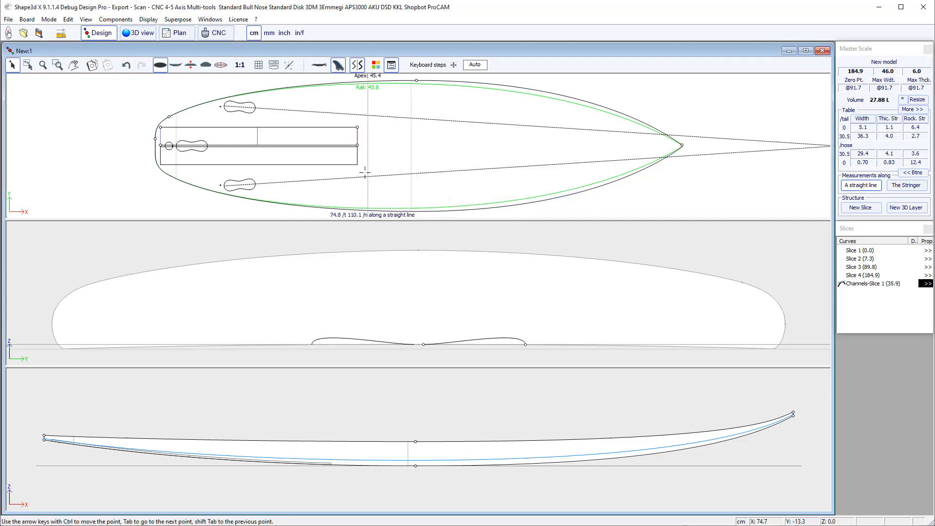
right_click(525, 344)
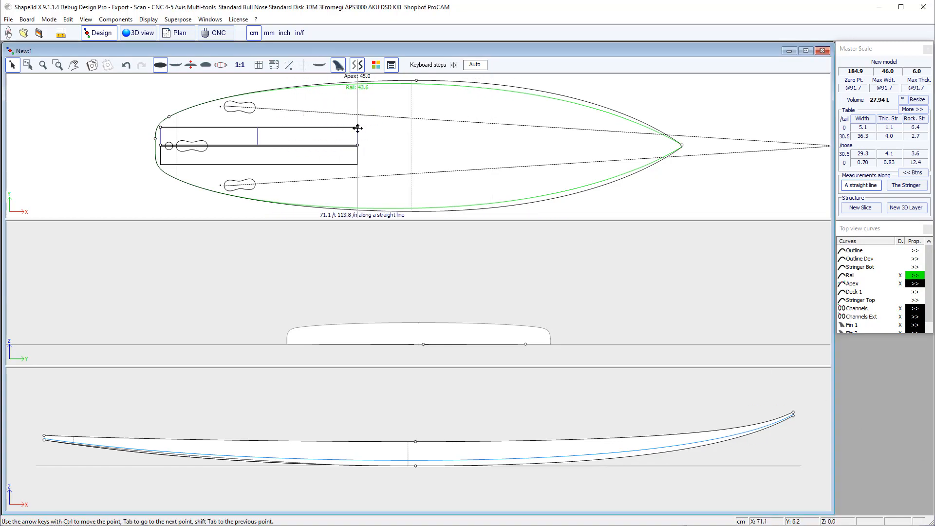
Step: Pick a corner point of the Channels layer outline in the top view
left_click(137, 33)
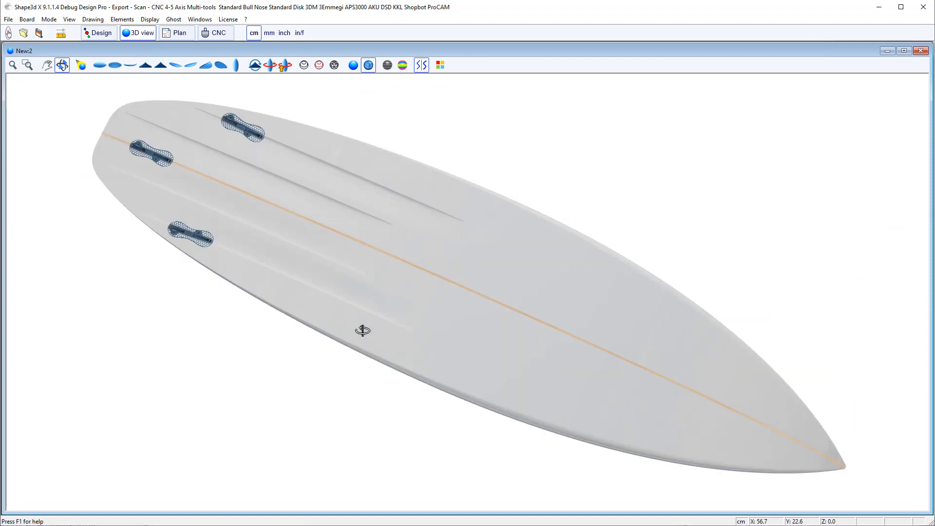
Step: Switch to the 3D render to inspect the three bottom channels at the tail
left_click(98, 33)
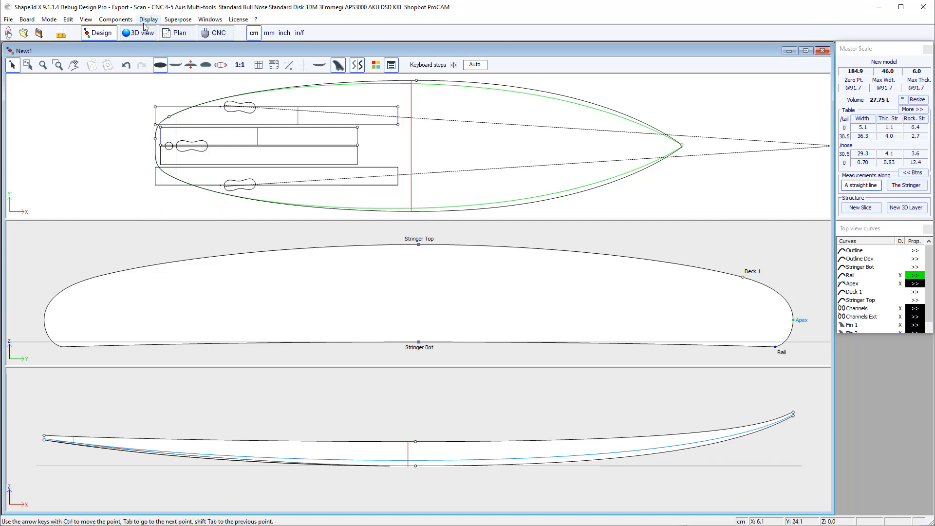
Step: Switch to 3D to check the angled outer channels on the extended bottom
left_click(137, 34)
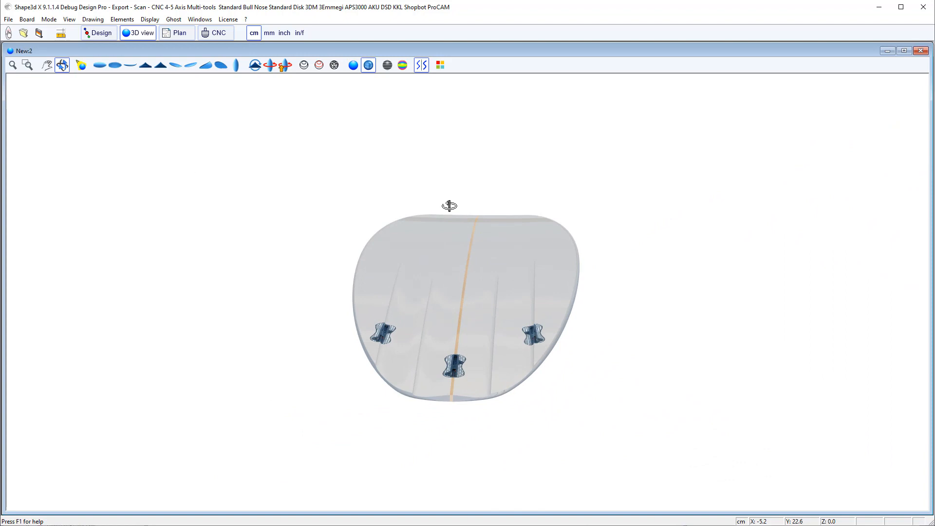
Step: Return from the 3D tail view to the 2D design views
left_click(98, 33)
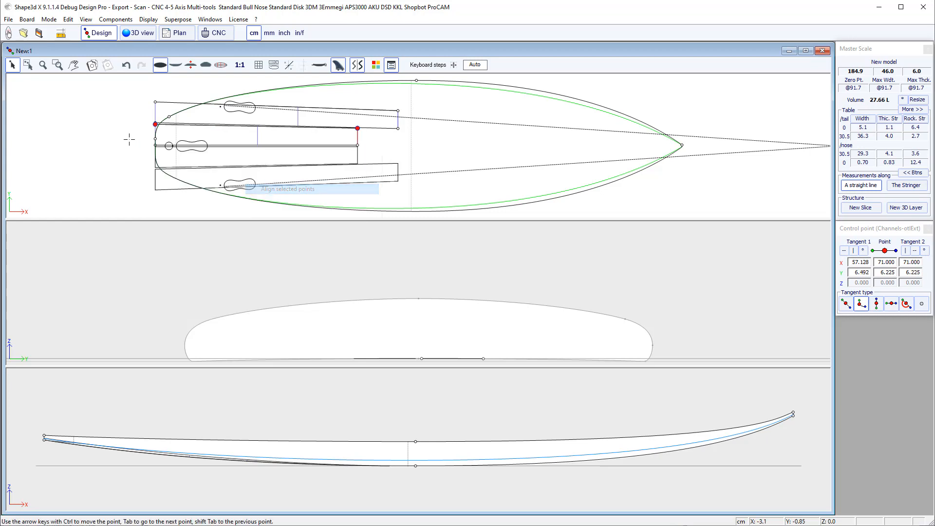
Step: Align the lower channel's selected corner points, then return to the 2D design views
left_click(137, 33)
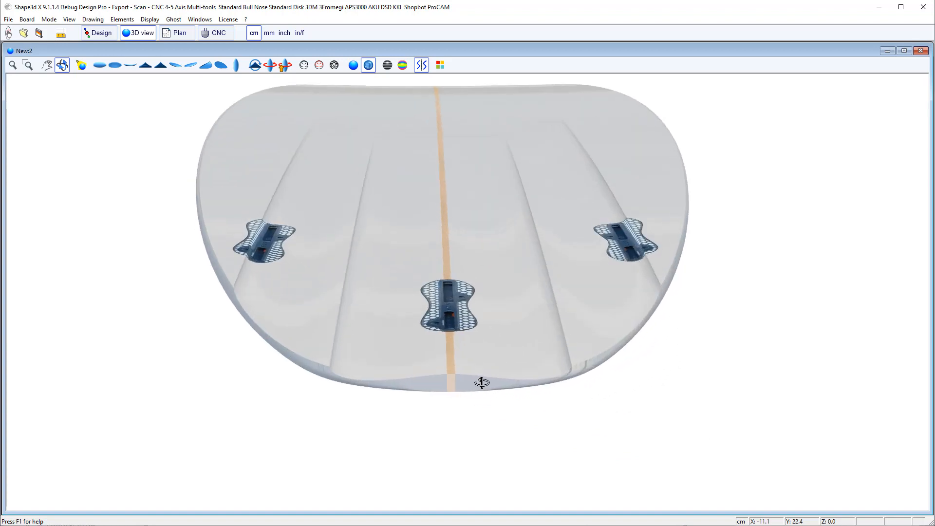
left_click(99, 34)
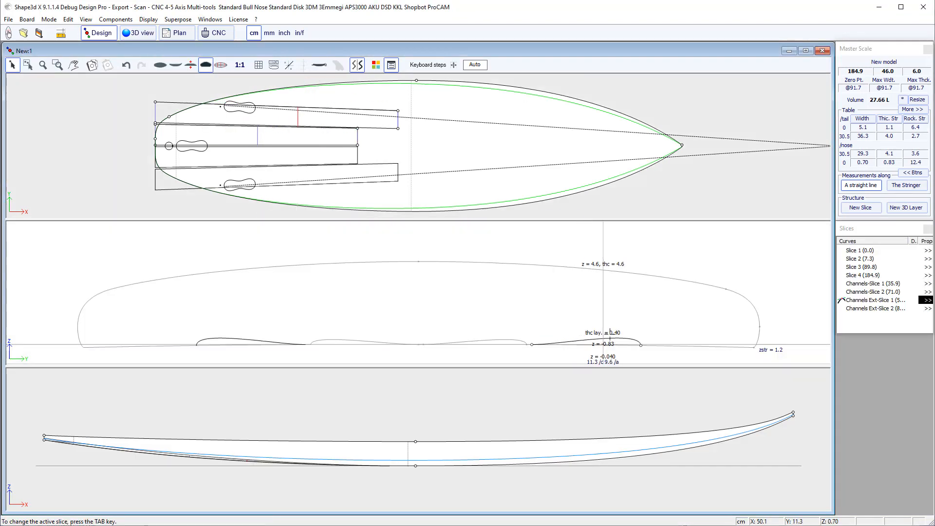